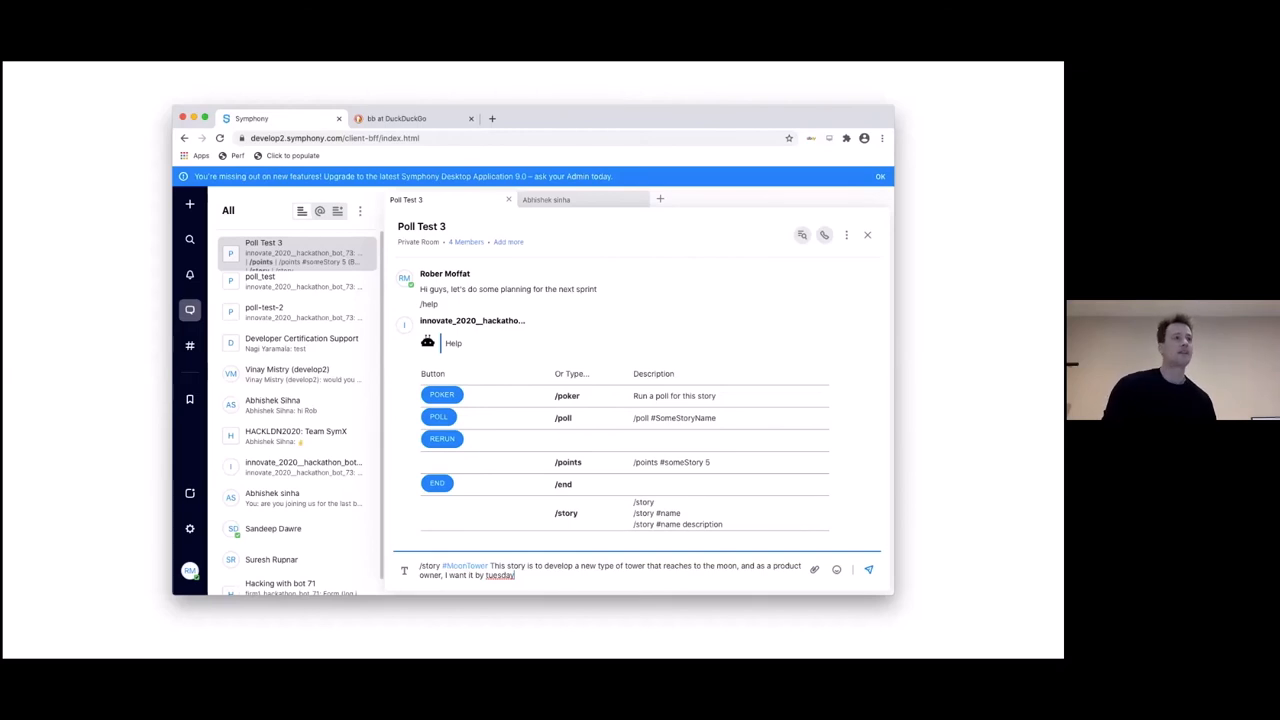
Show the HACKLDN2020: Team SynX room's Moontower vote results table, then the story card with 13 story points
{"action": "left_click", "coordinate": [868, 570]}
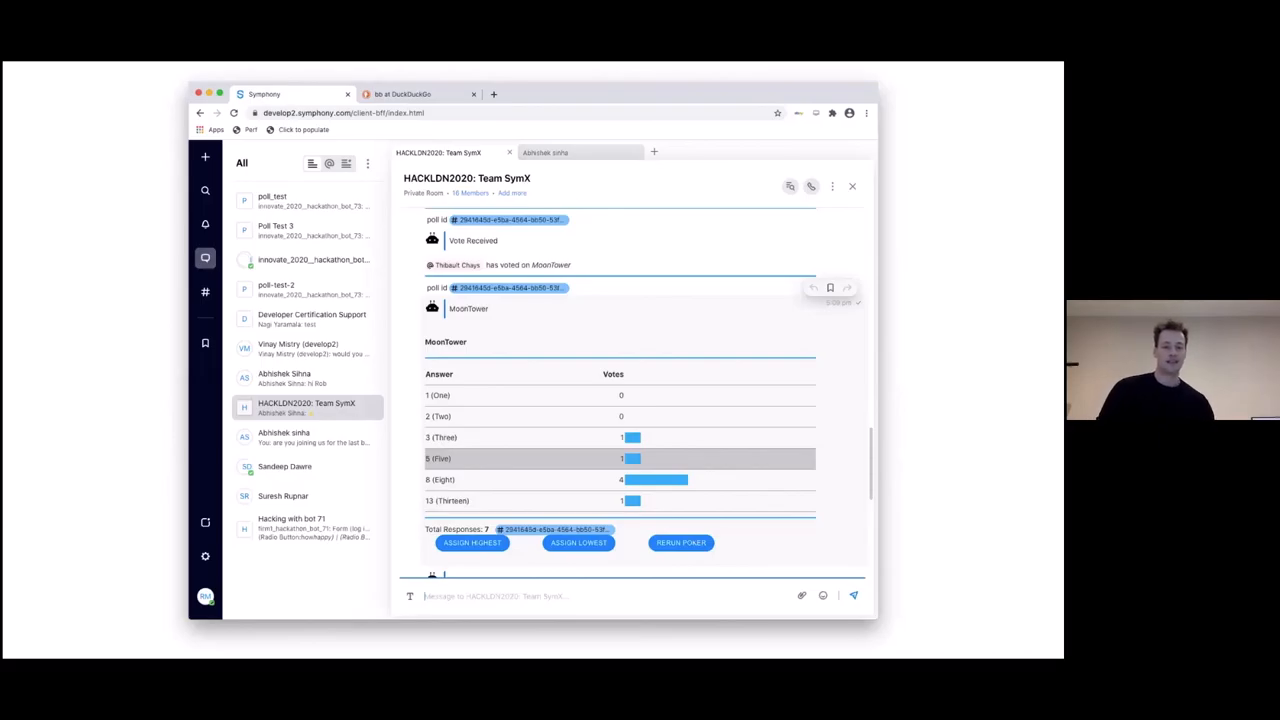
{"action": "scroll", "scroll_direction": "down", "scroll_amount": 3}
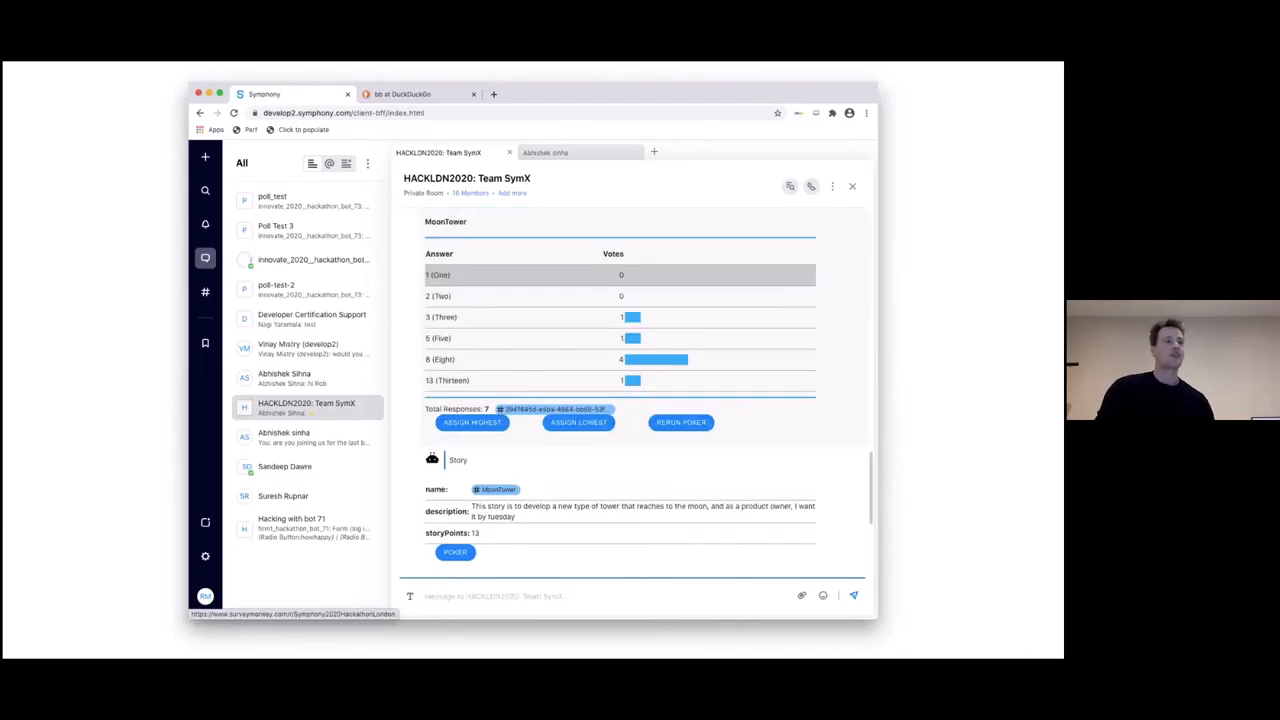